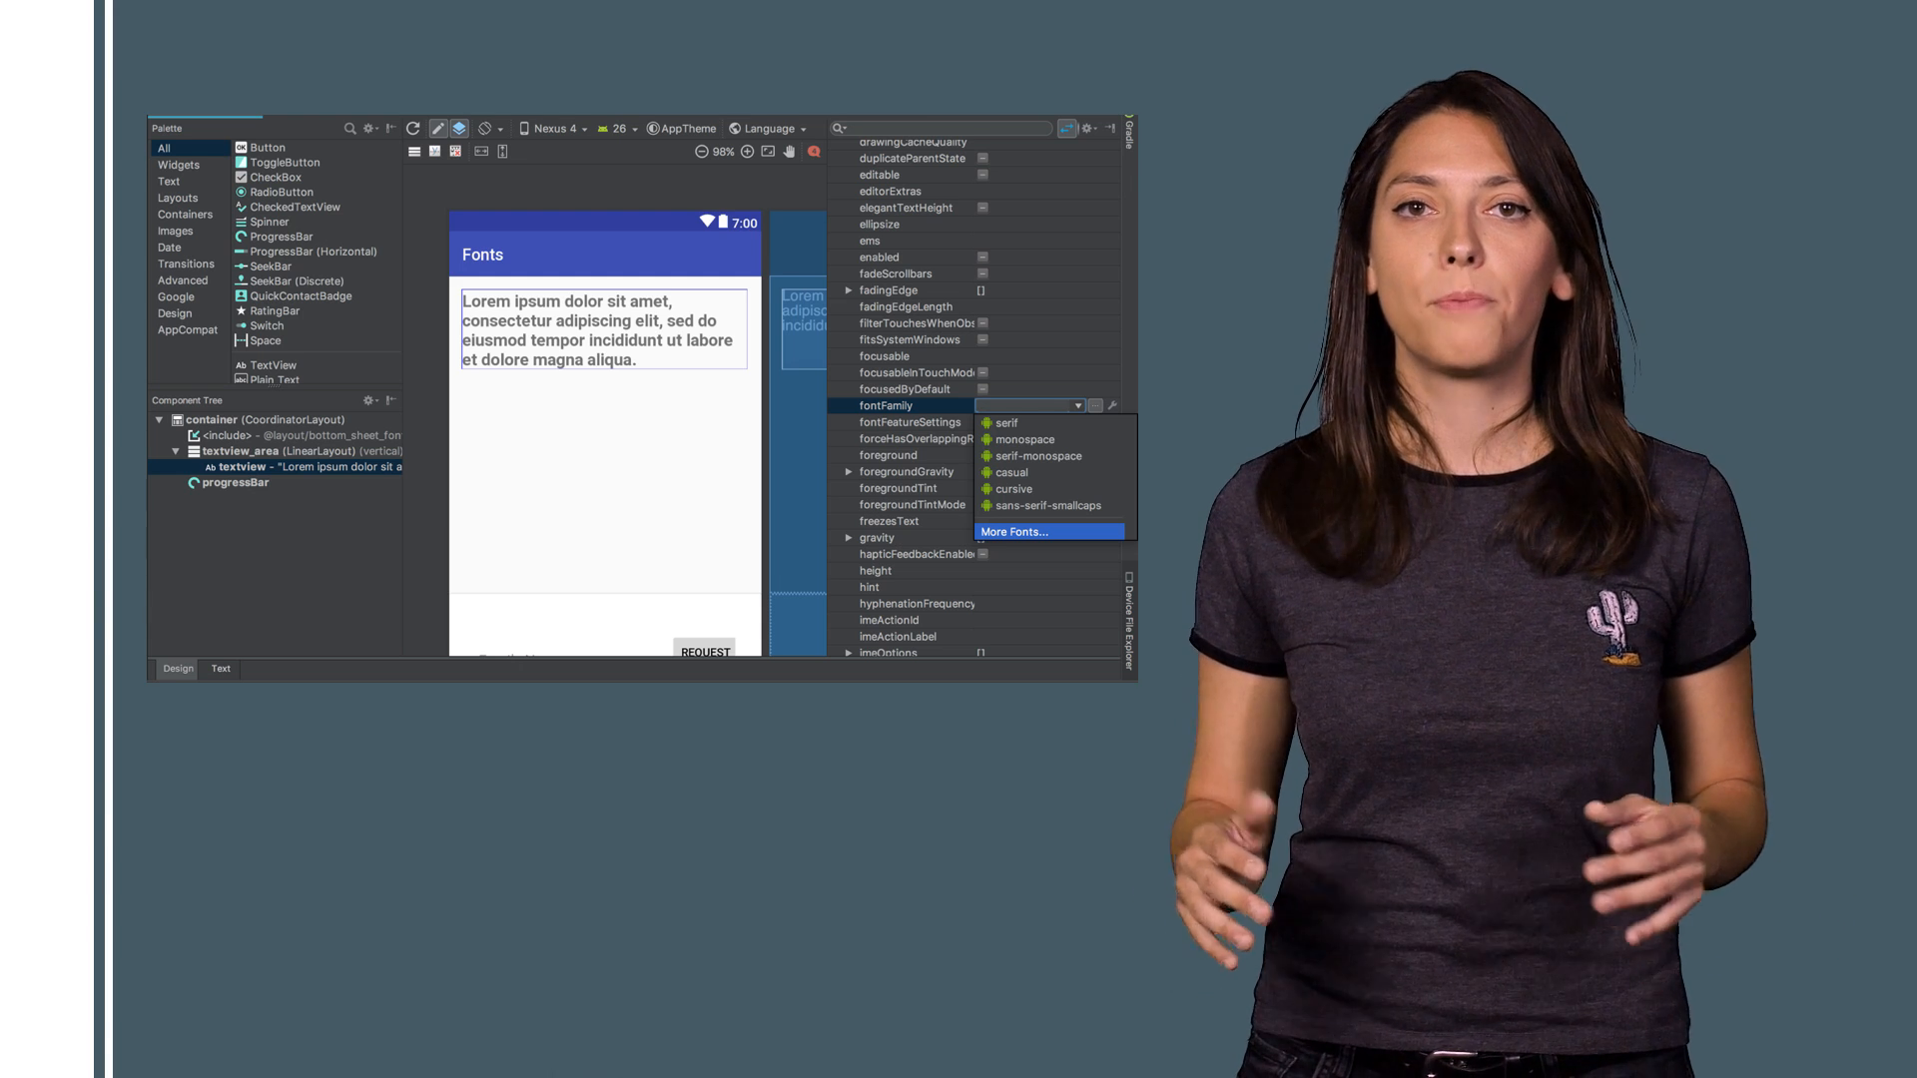
- Open the fontFamily More Fonts resource chooser listing Android and downloadable Google Fonts
left_click(1012, 530)
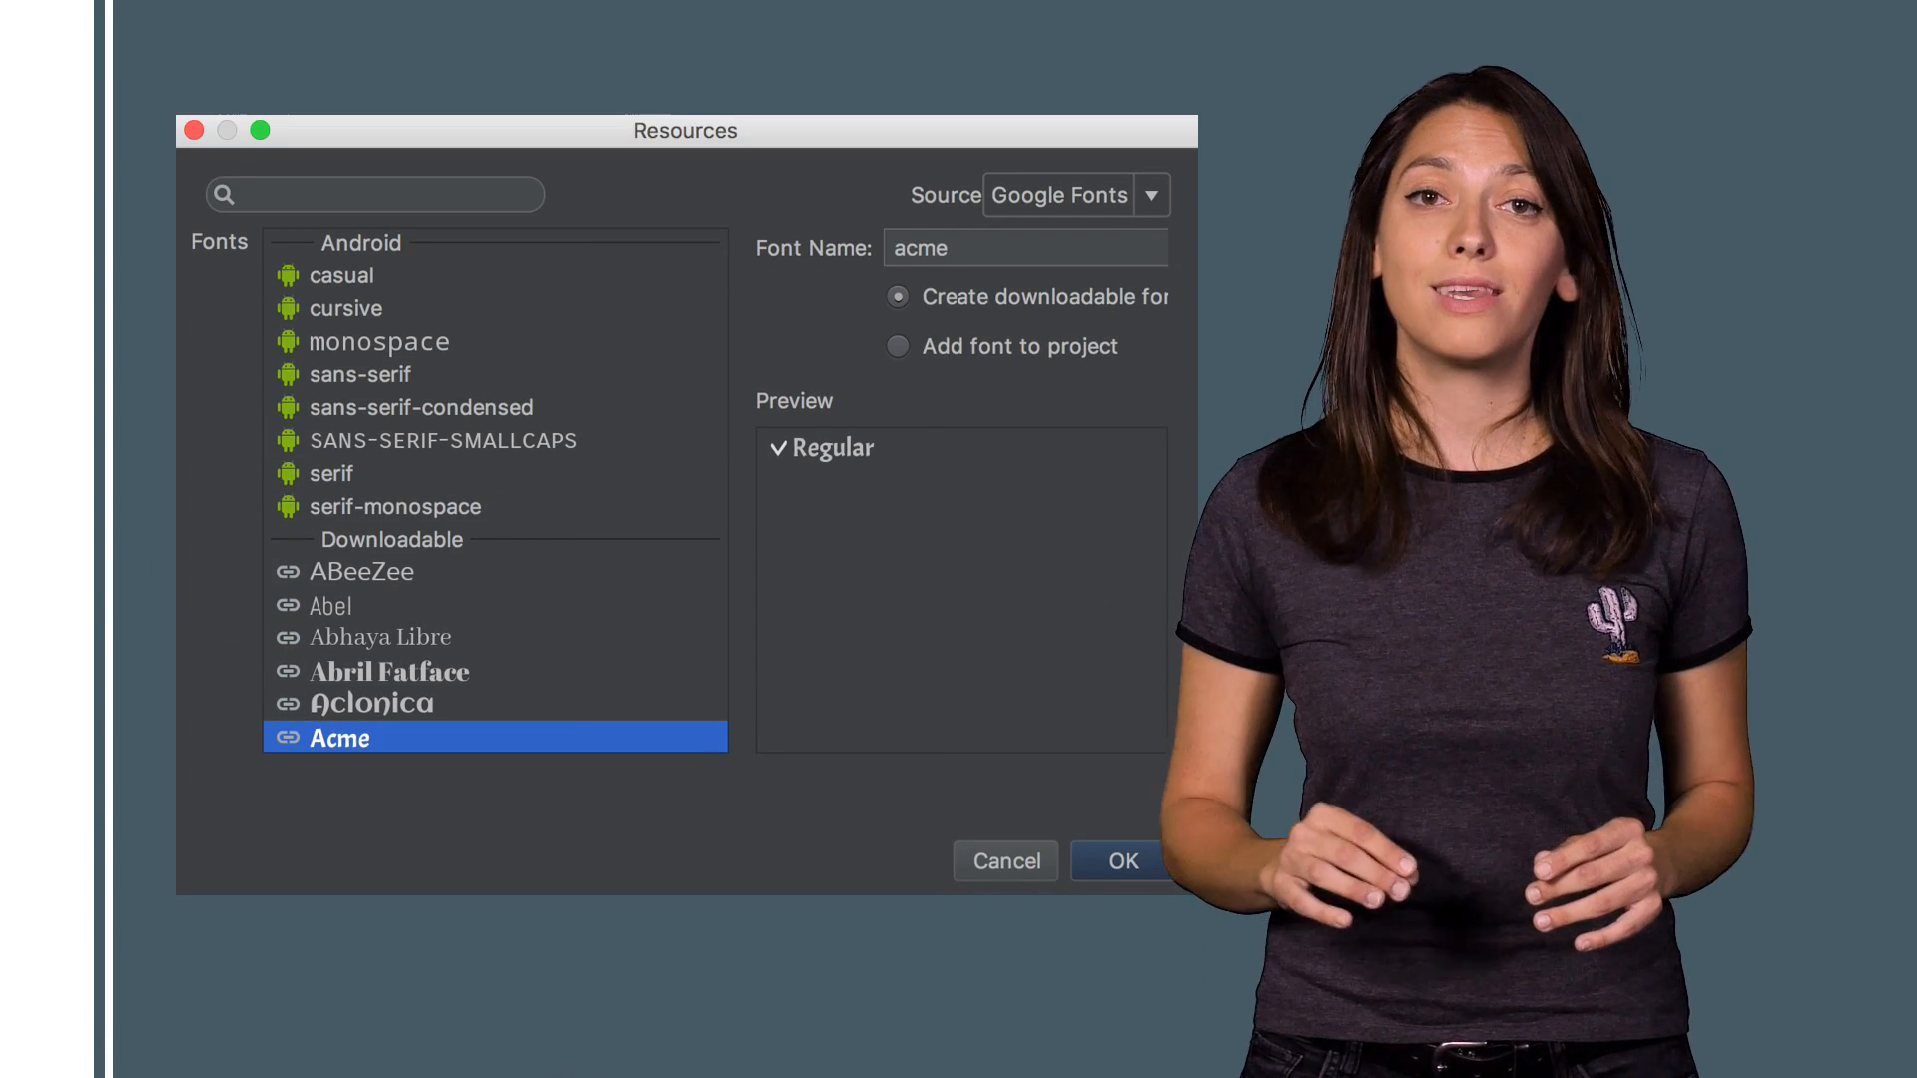